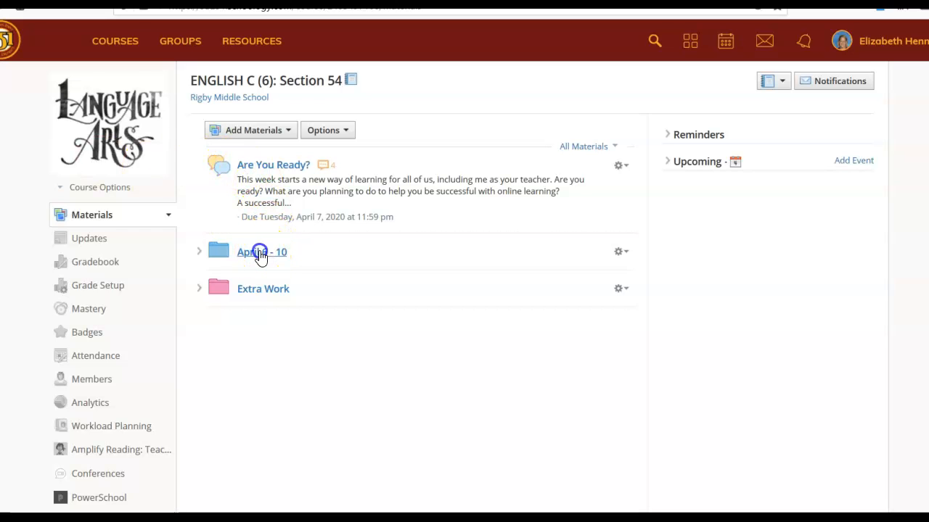
- Open the April 6 - 10 folder, then its 6. Hidden Secrets subfolder
left_click(259, 252)
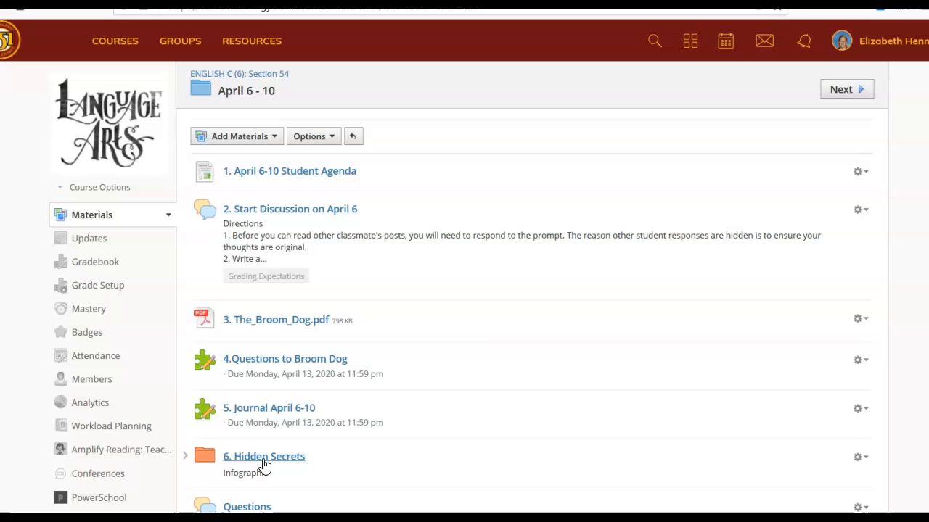
left_click(247, 459)
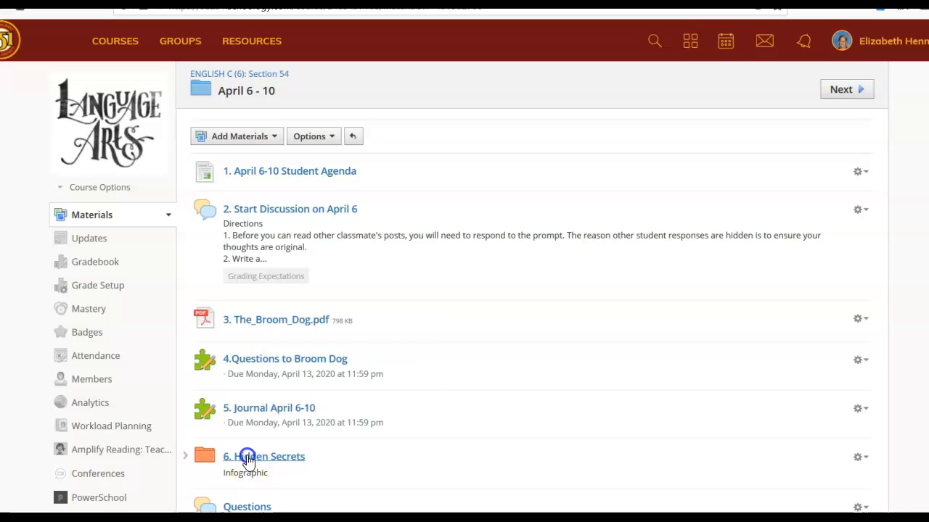
left_click(246, 456)
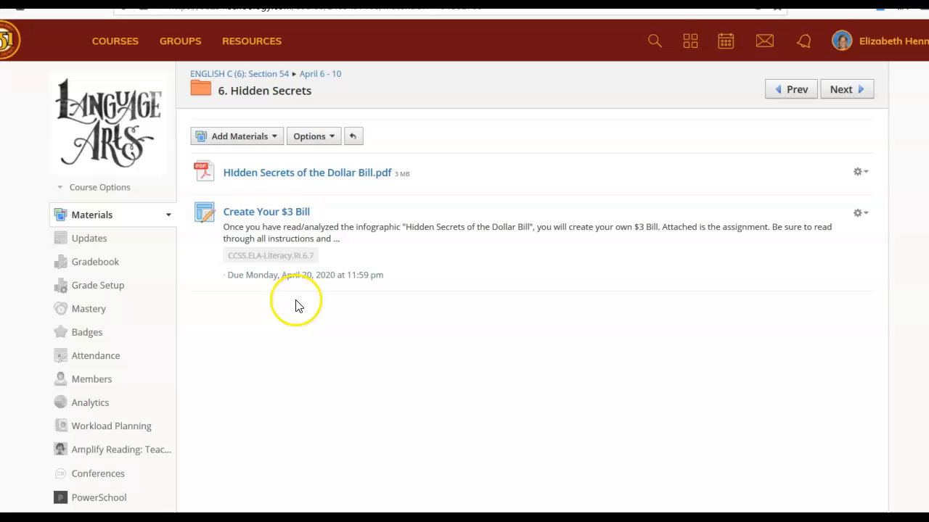
mouse_move(273, 176)
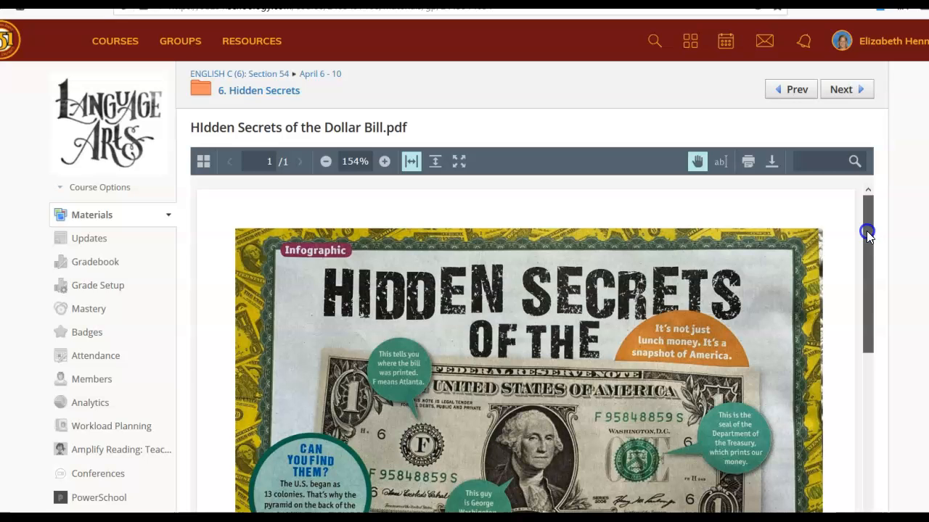
scroll("down", 3)
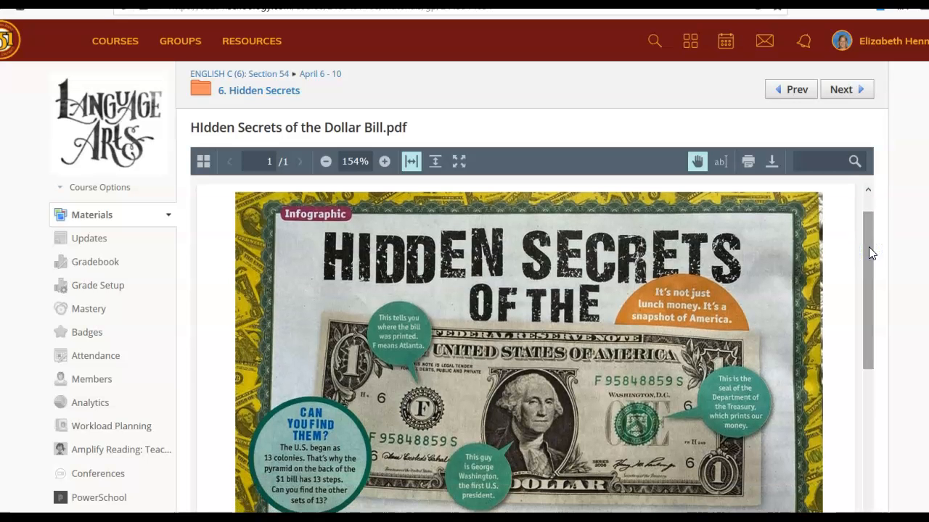
mouse_move(672, 367)
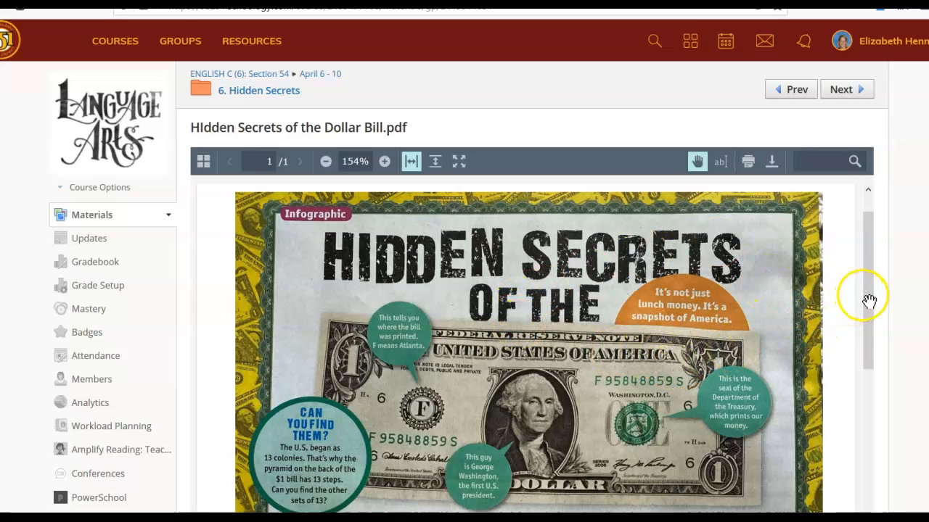
mouse_move(865, 302)
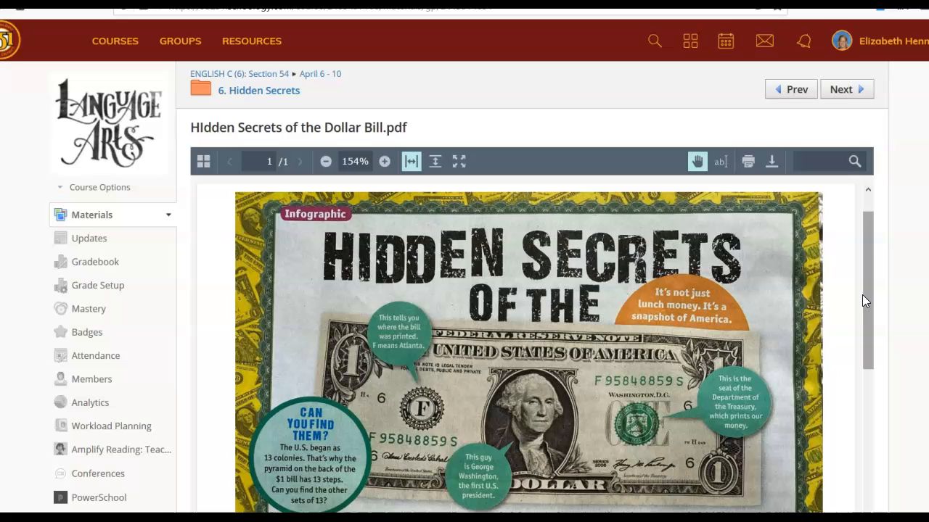
mouse_move(871, 301)
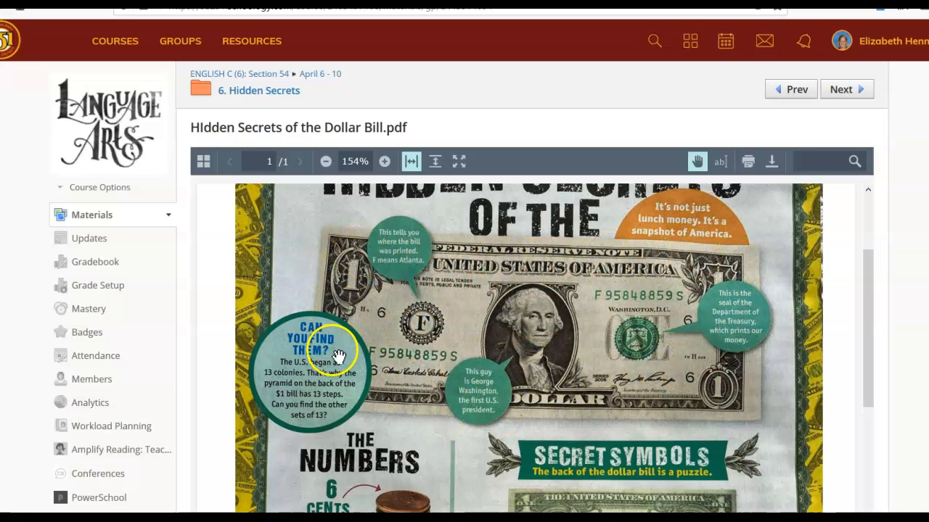
mouse_move(324, 329)
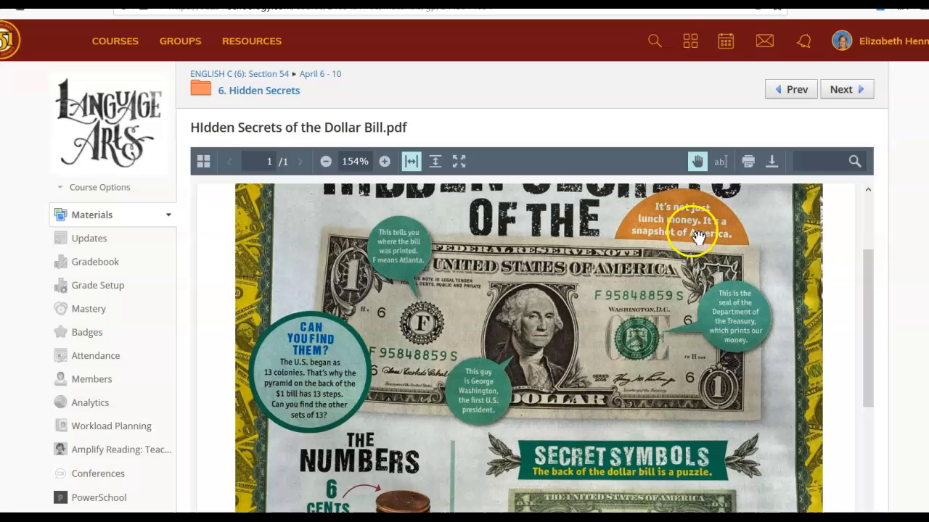
mouse_move(732, 324)
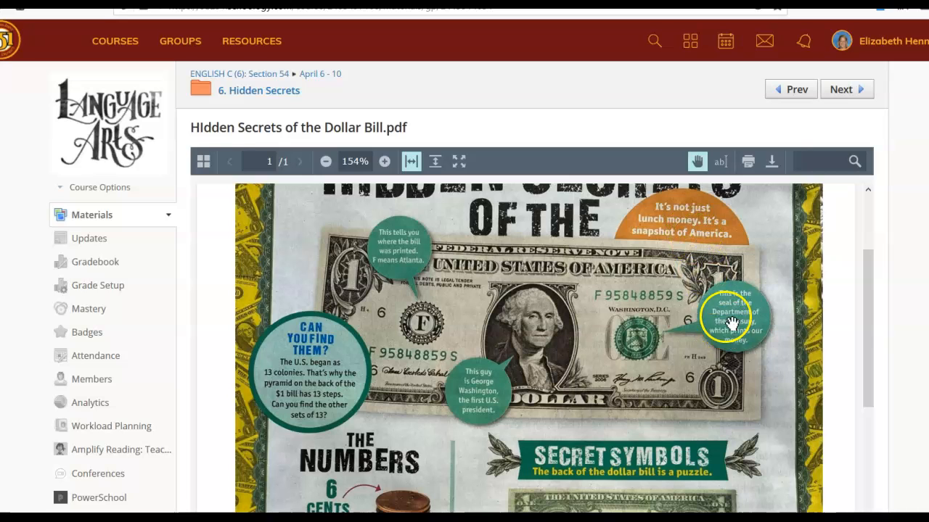
mouse_move(643, 415)
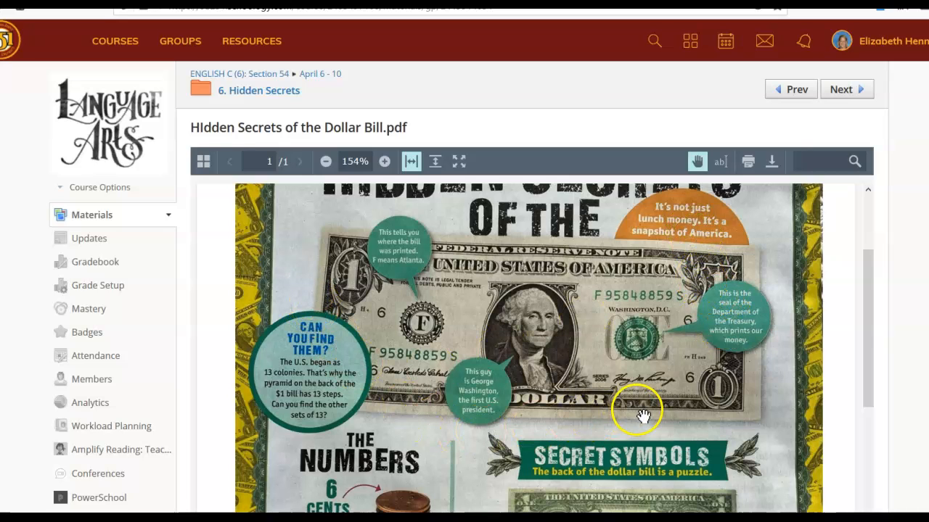
mouse_move(863, 317)
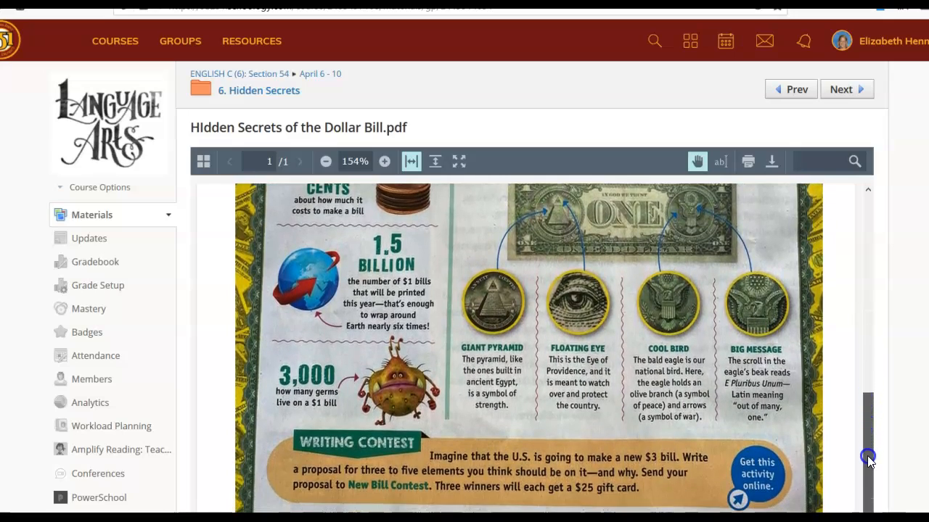
scroll("down", 3)
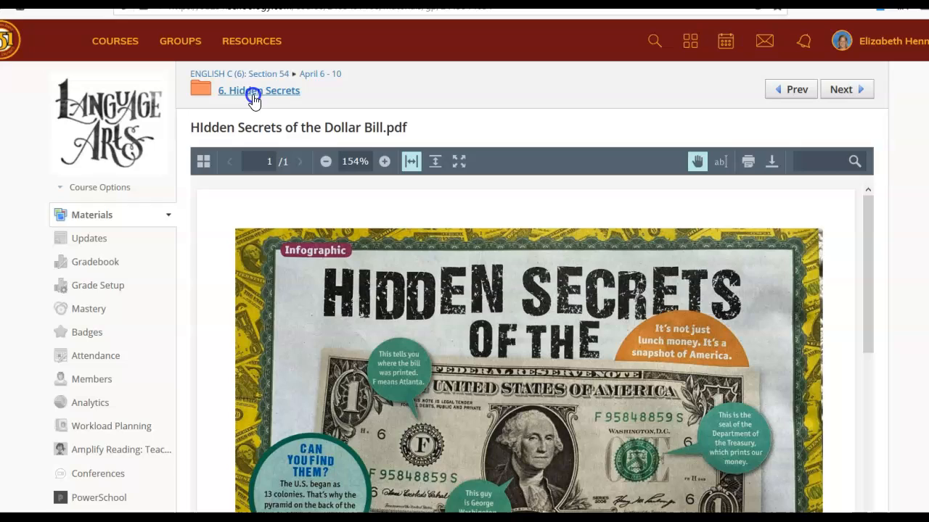
- Return to the Hidden Secrets folder and open the Create Your $3 Bill assignment
left_click(258, 94)
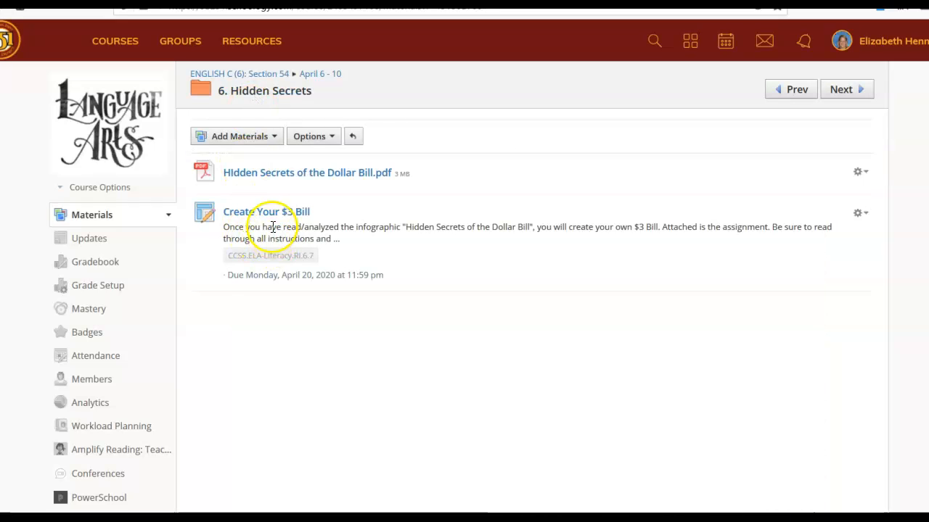
mouse_move(258, 218)
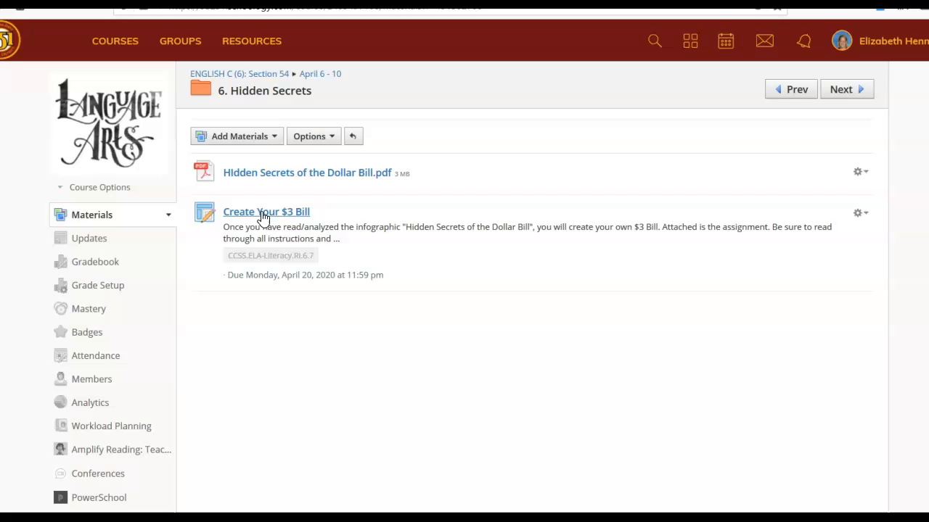
mouse_move(268, 216)
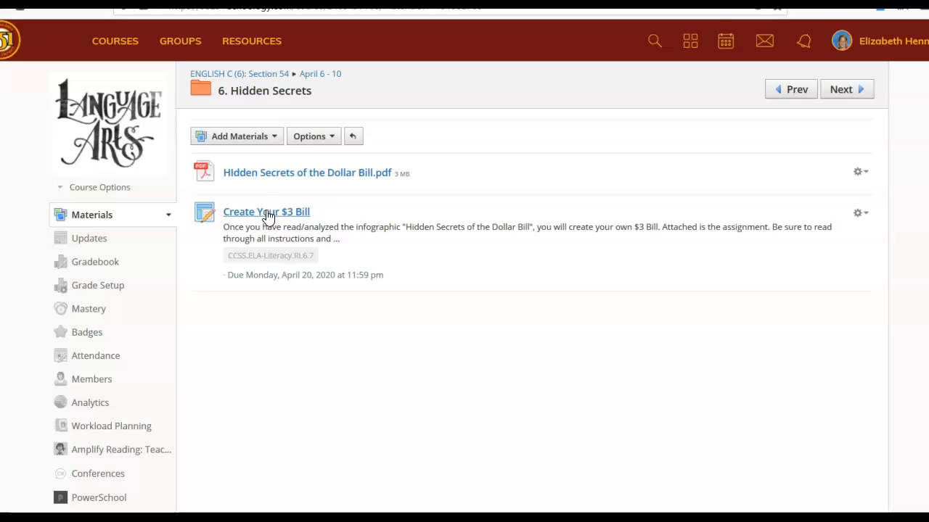
left_click(266, 211)
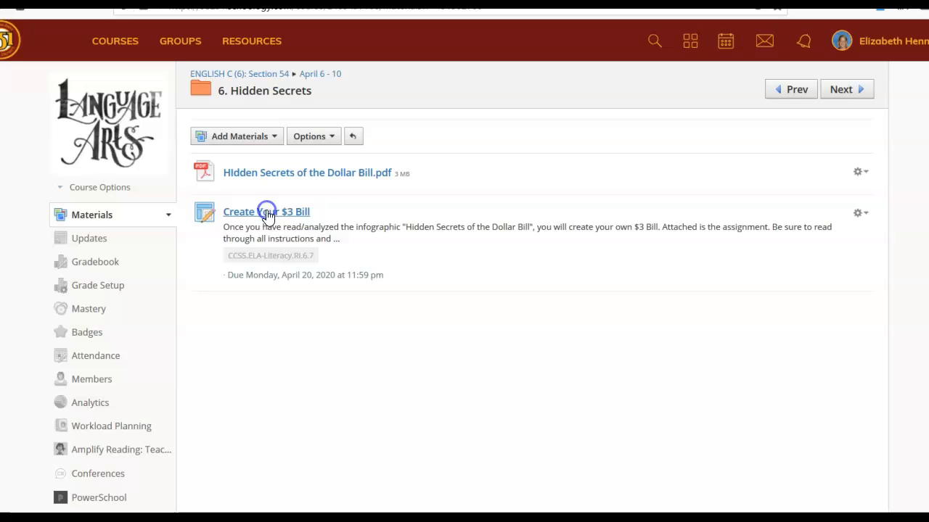
left_click(266, 212)
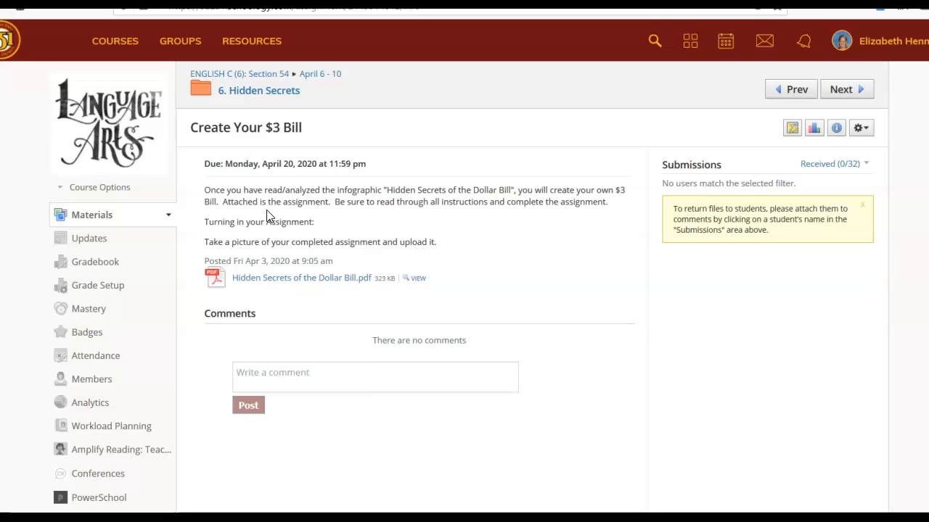
mouse_move(289, 278)
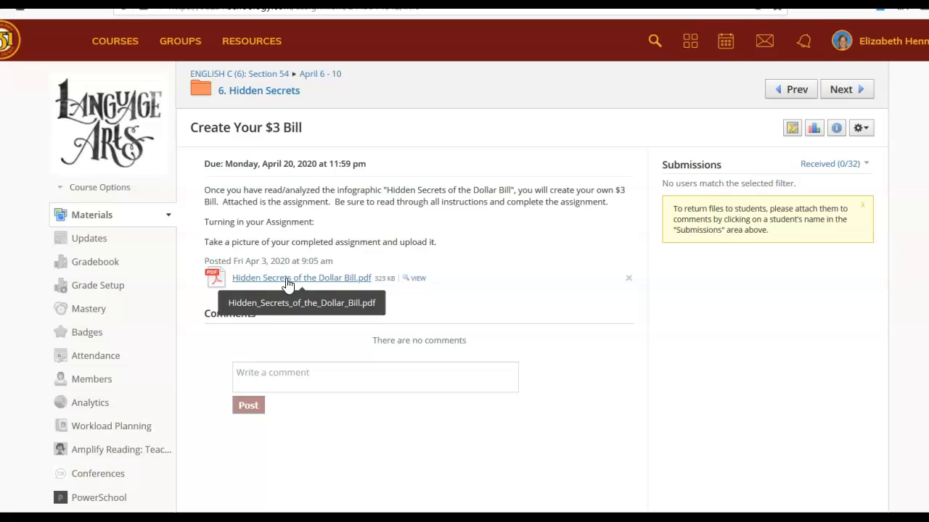
- Open the assignment's attached You Write It worksheet PDF in Microsoft Edge
left_click(287, 281)
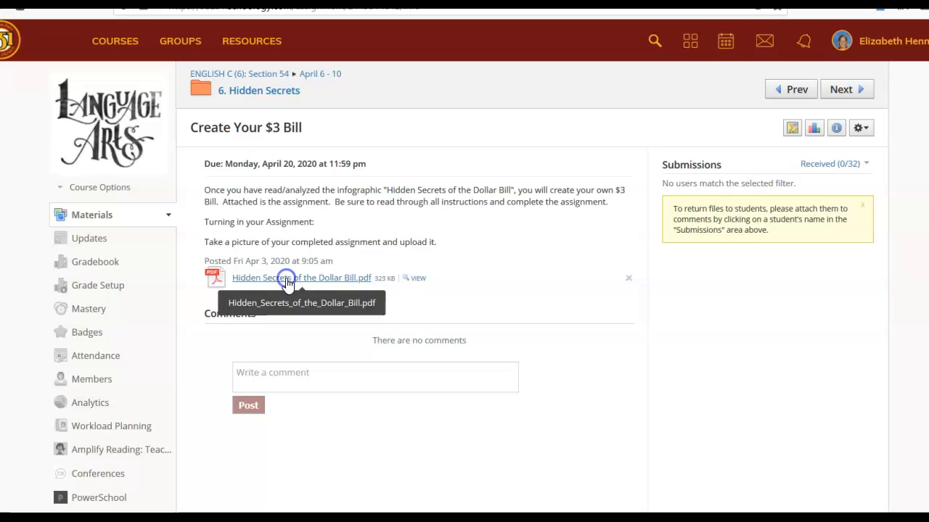
left_click(286, 278)
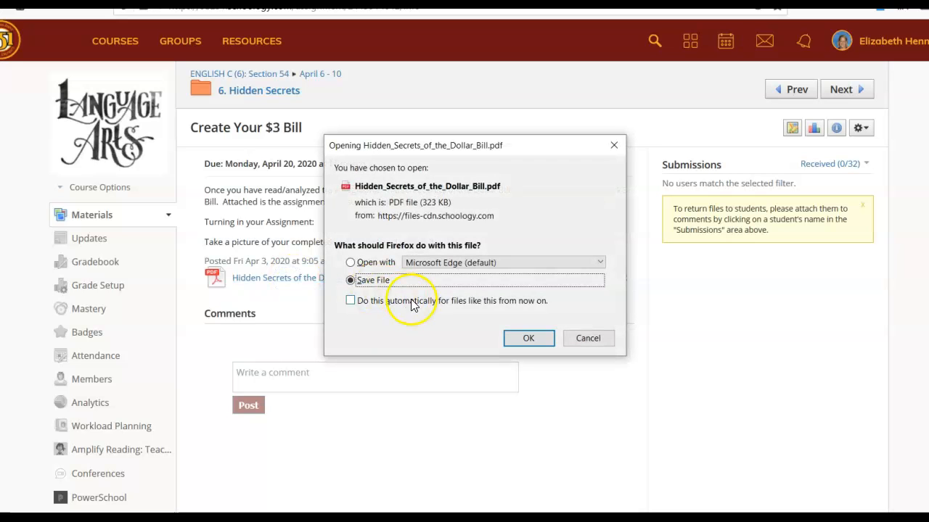
left_click(350, 262)
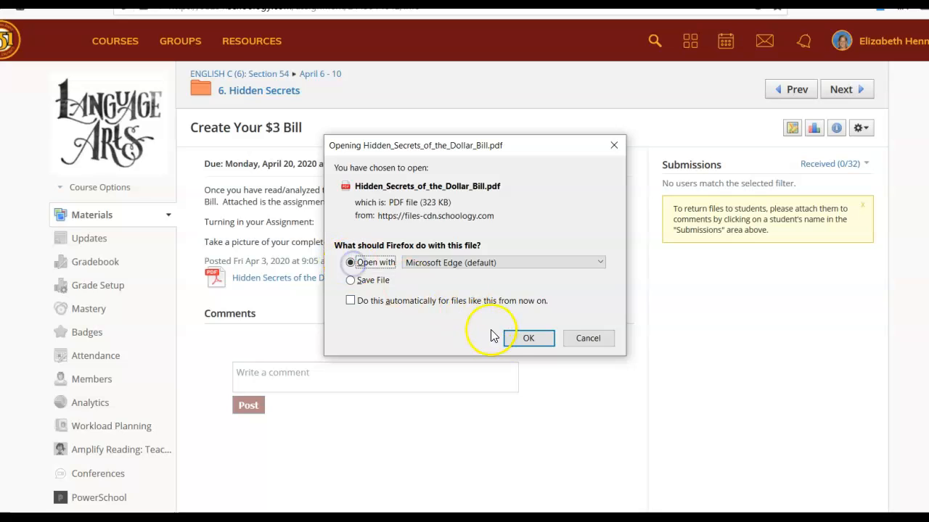
left_click(529, 338)
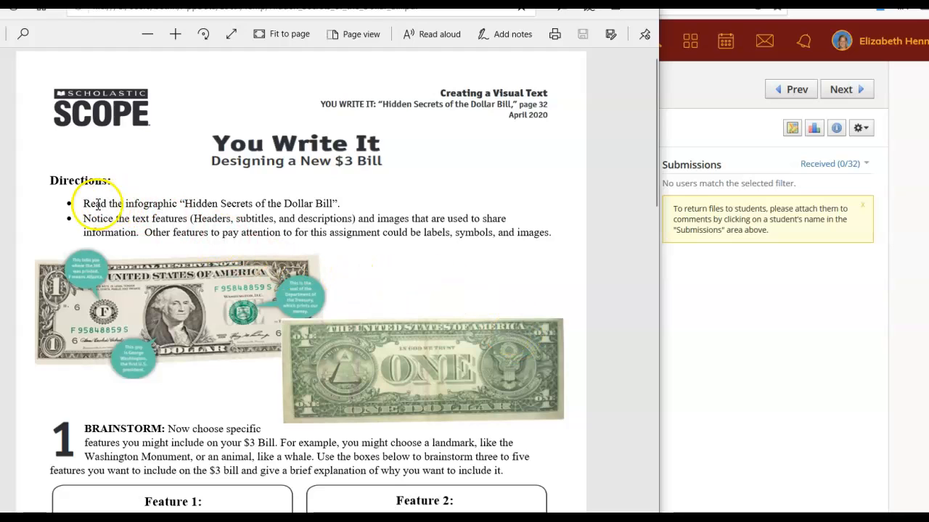
mouse_move(171, 251)
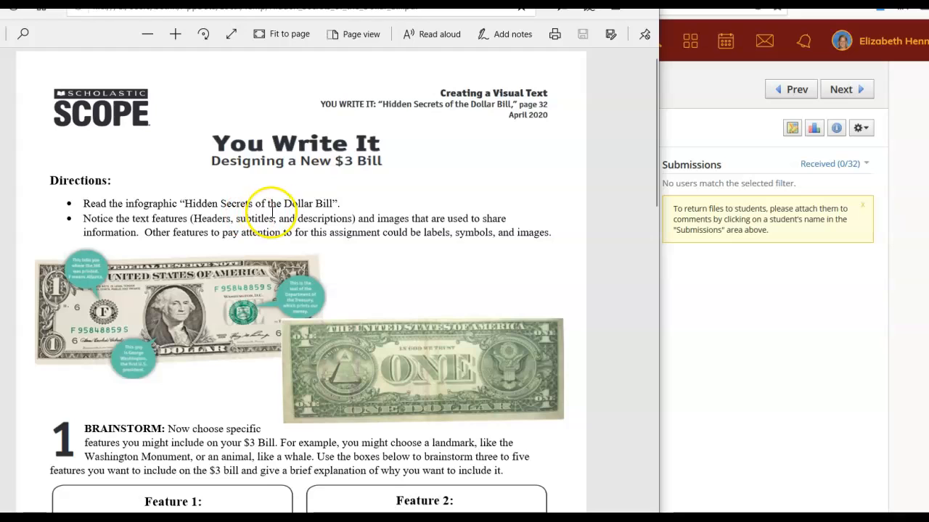
mouse_move(113, 219)
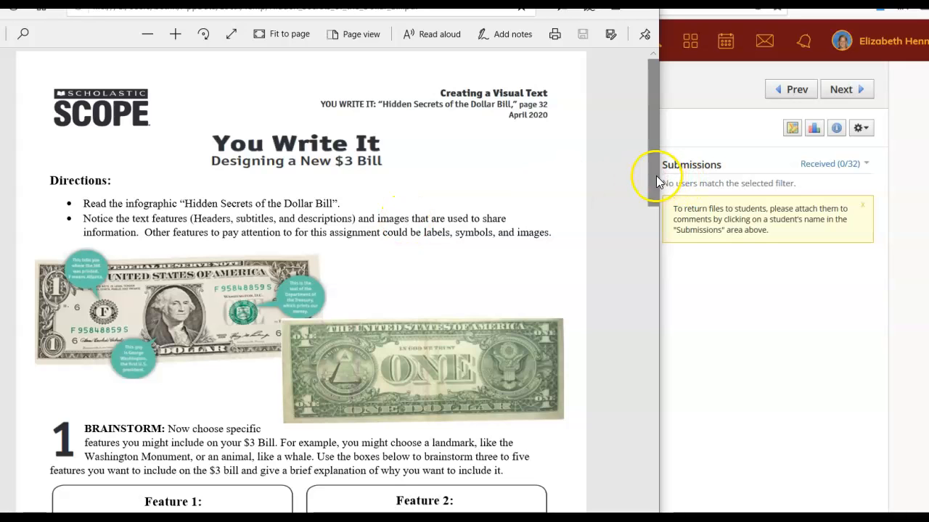
scroll("down", 3)
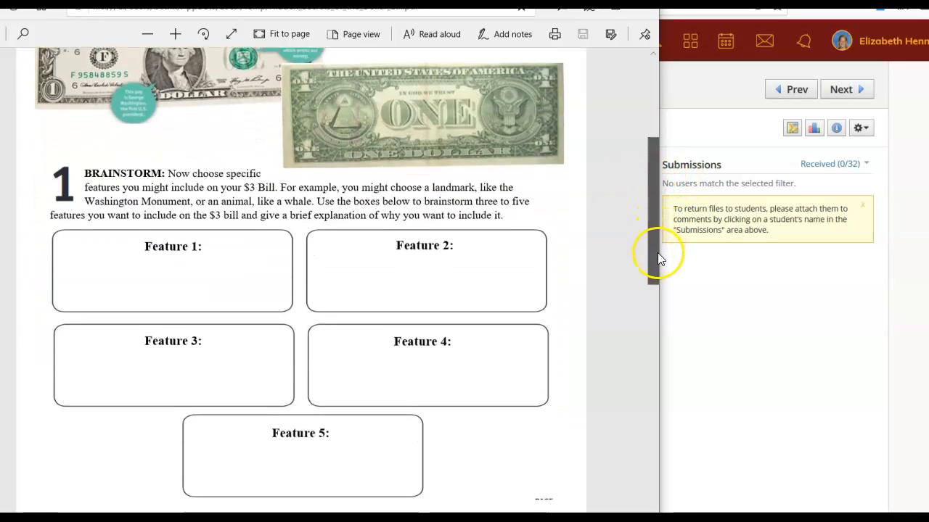
scroll("down", 3)
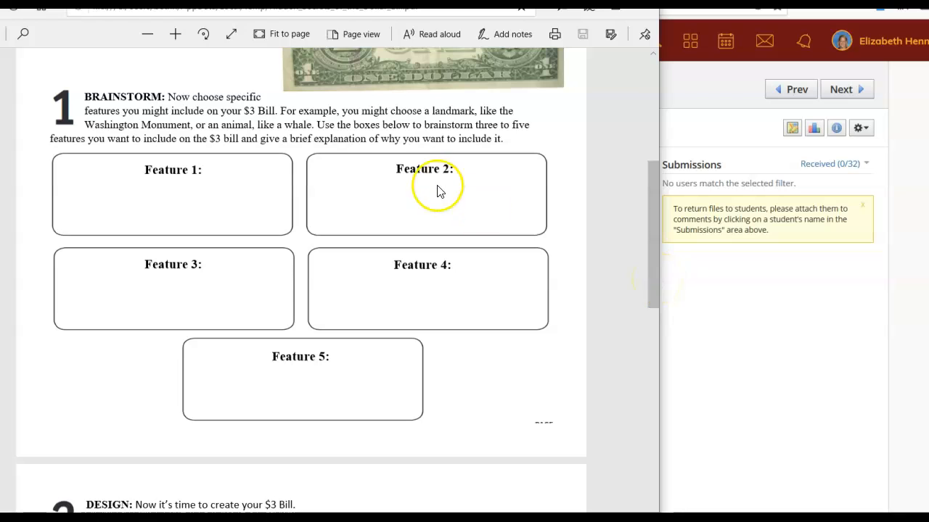
mouse_move(307, 167)
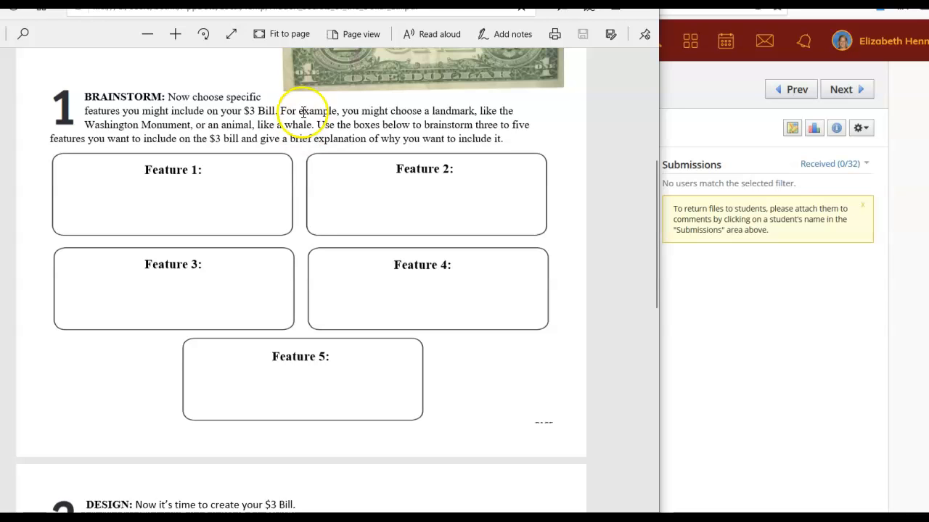
mouse_move(359, 98)
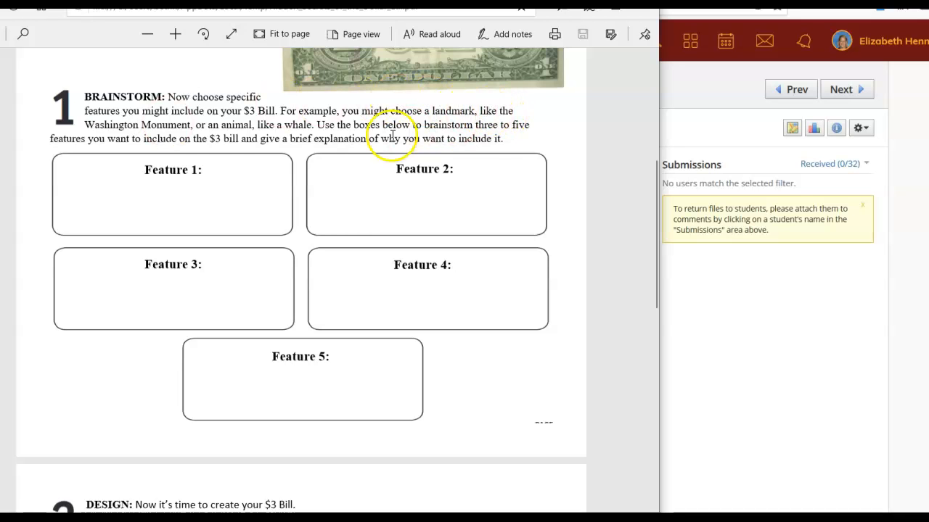
mouse_move(183, 139)
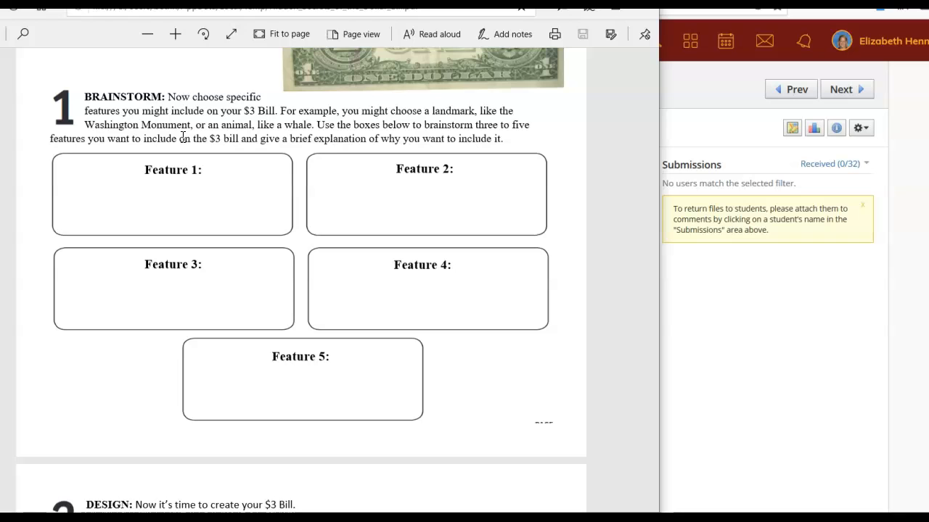
mouse_move(300, 132)
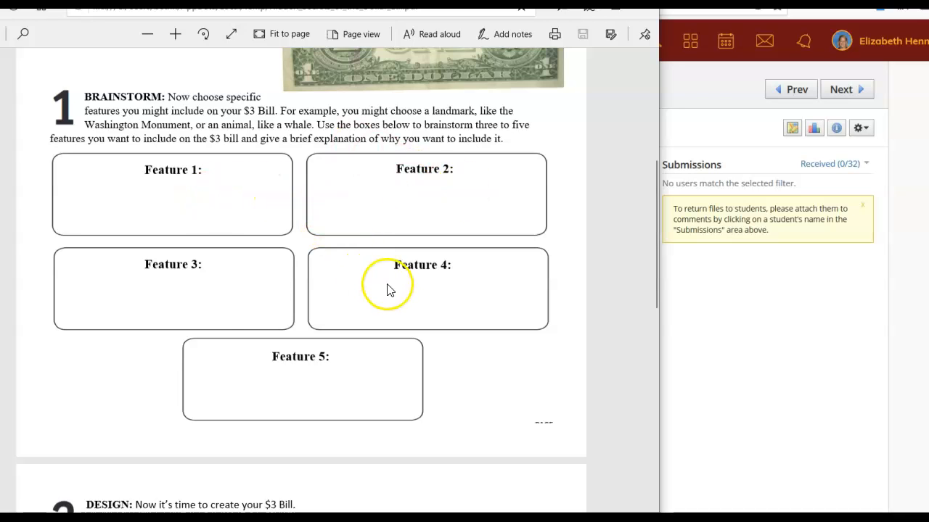
mouse_move(290, 408)
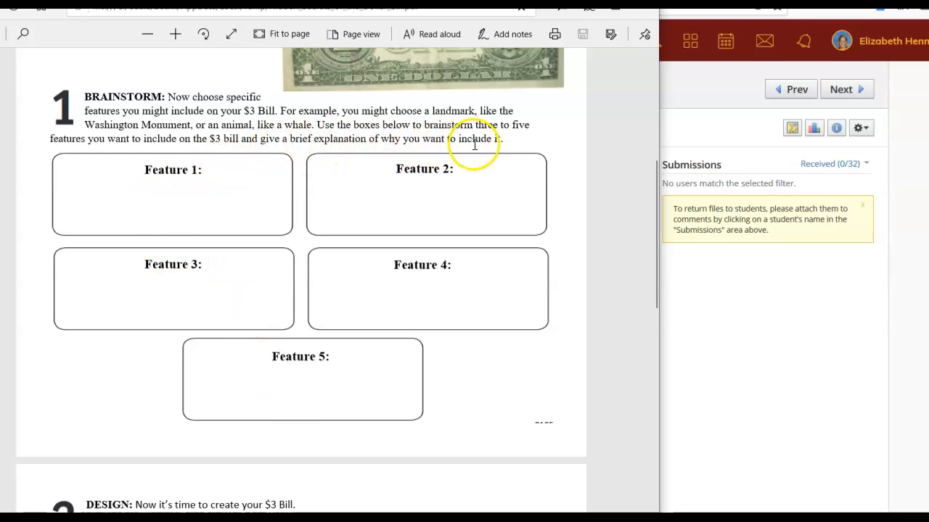
mouse_move(506, 232)
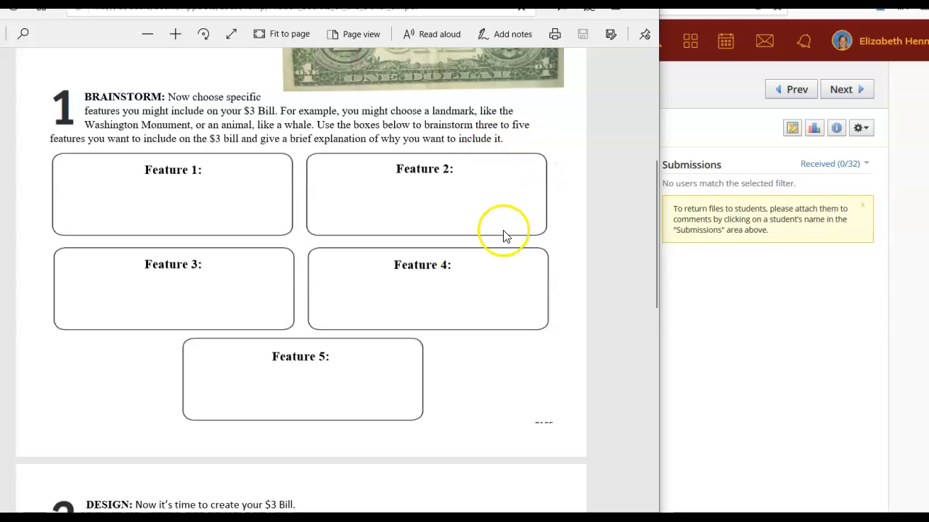
mouse_move(642, 240)
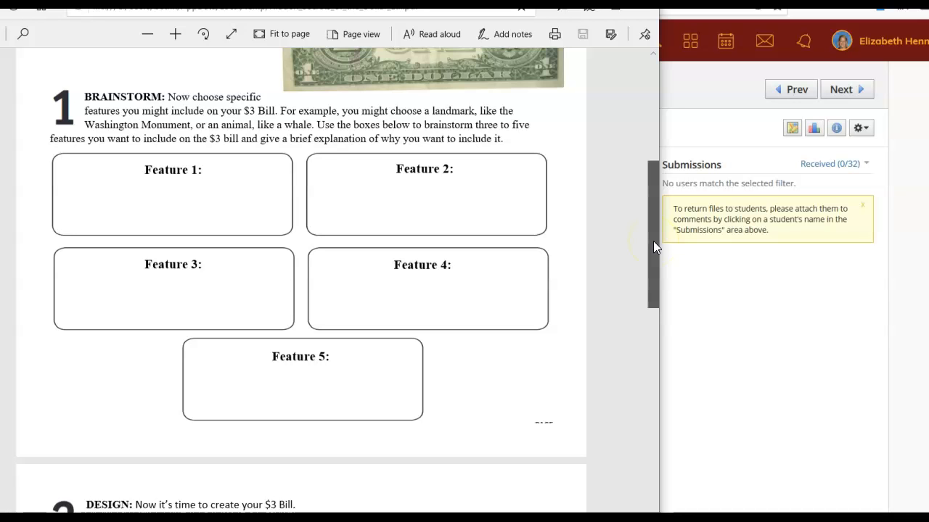
- Scroll the worksheet down to the Design step and its Entire Bill Design box
scroll("down", 3)
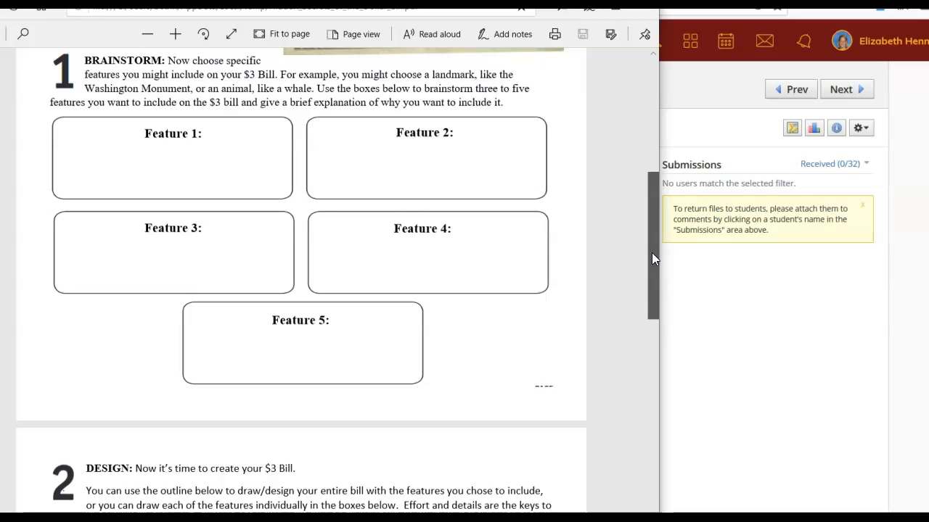
scroll("down", 3)
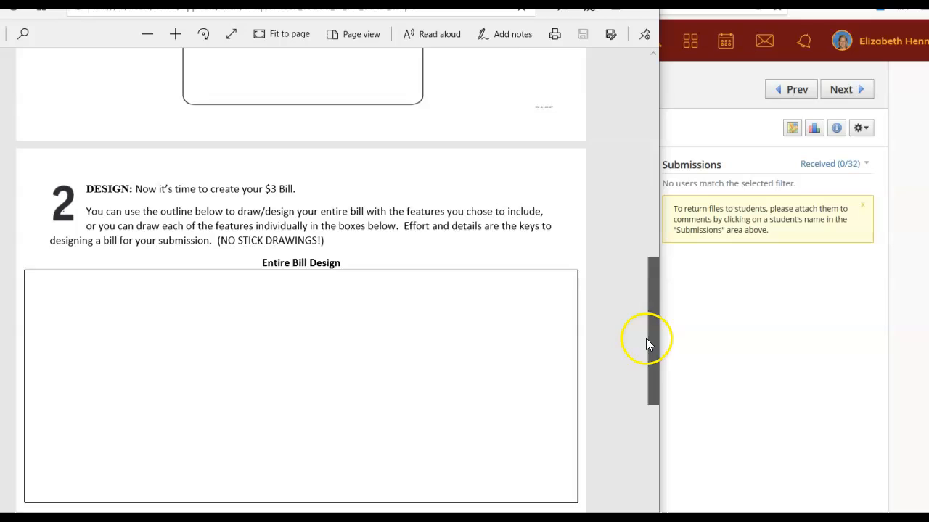
scroll("down", 3)
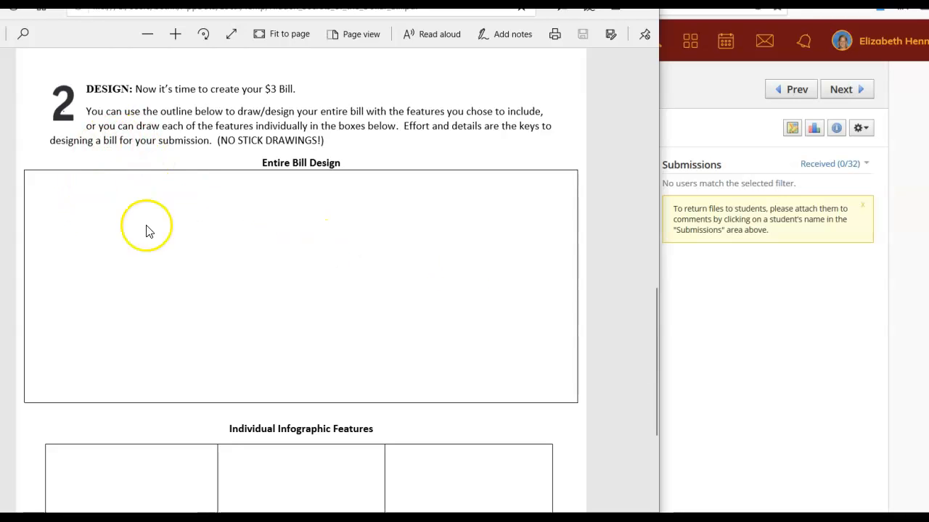
mouse_move(362, 354)
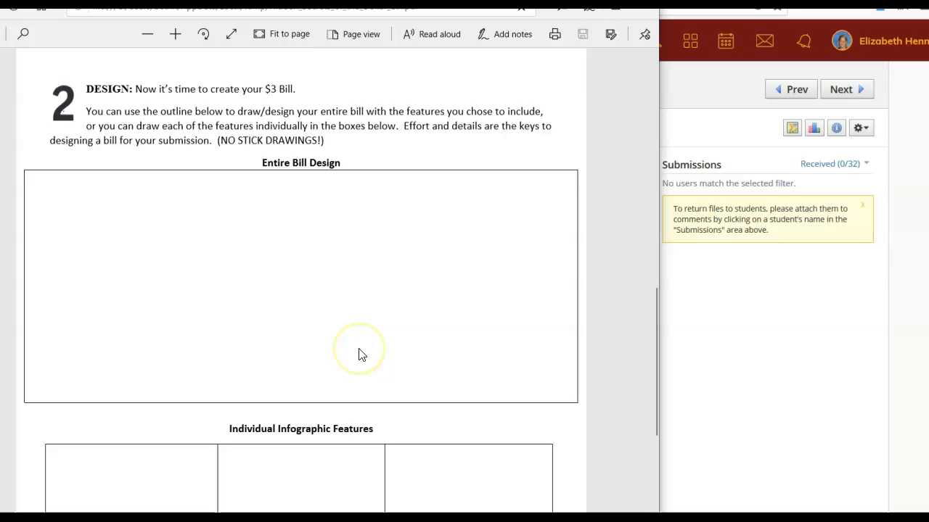
mouse_move(548, 238)
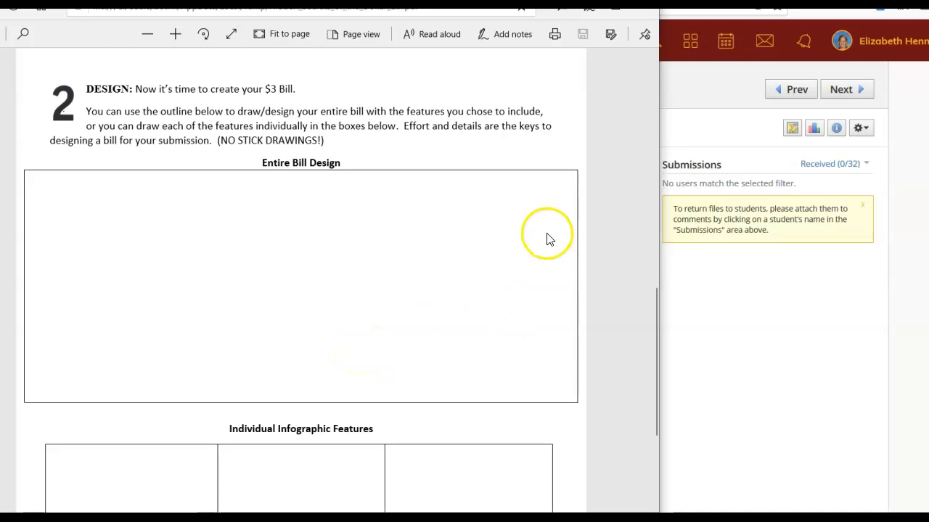
mouse_move(69, 304)
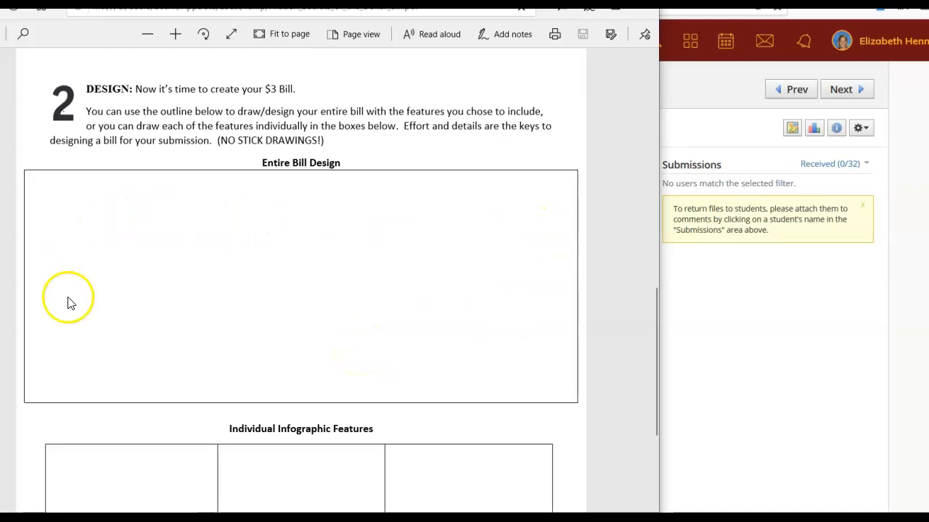
mouse_move(525, 363)
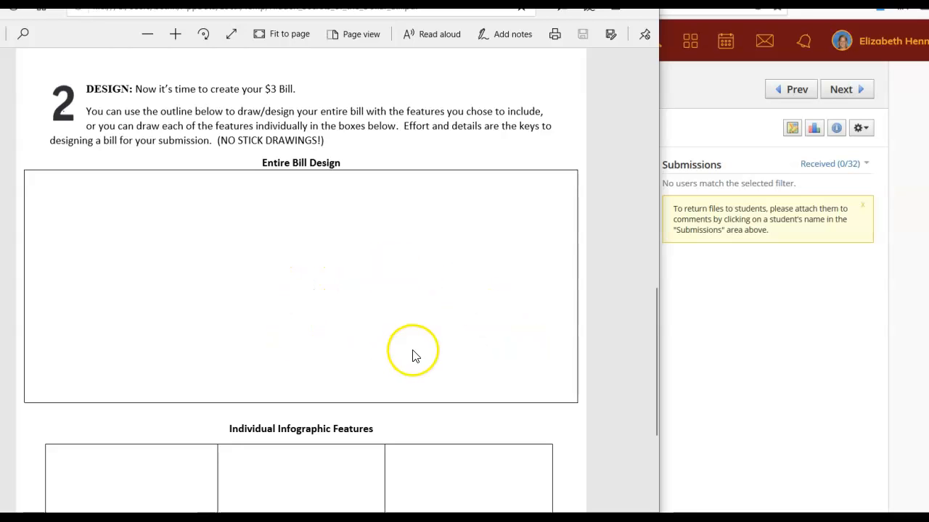
mouse_move(673, 292)
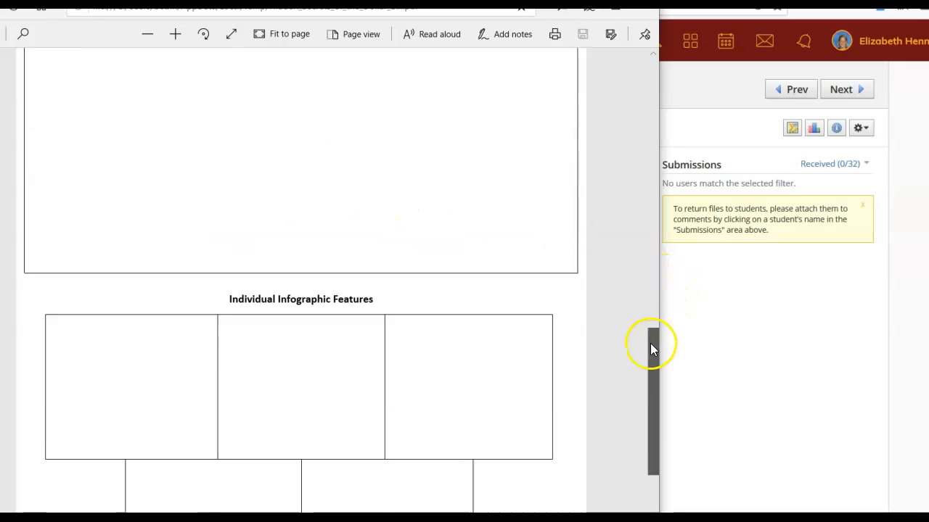
- Scroll down to the five empty Individual Infographic Features boxes
scroll("down", 3)
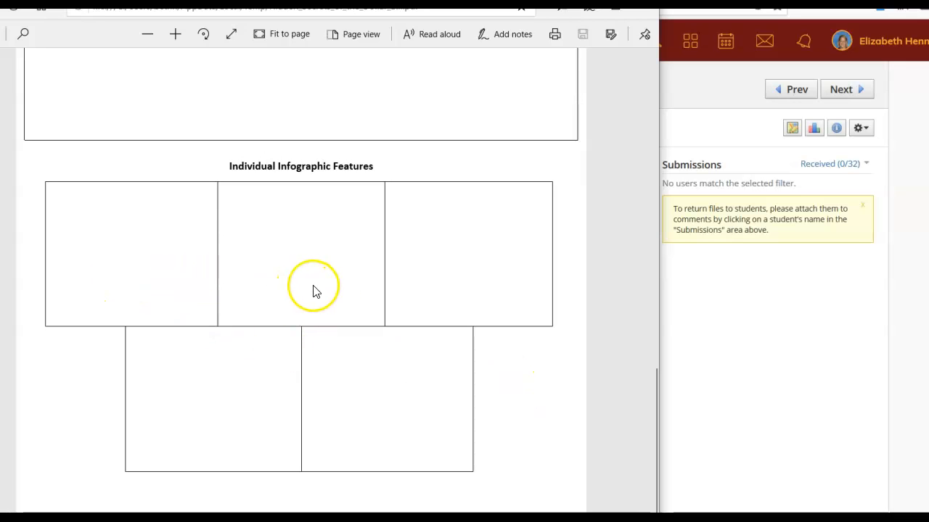
mouse_move(251, 380)
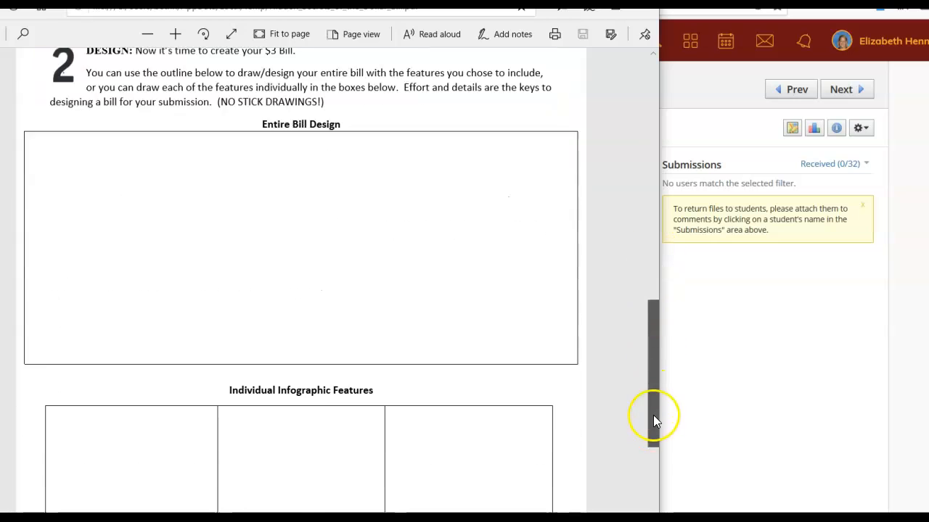
scroll("down", 3)
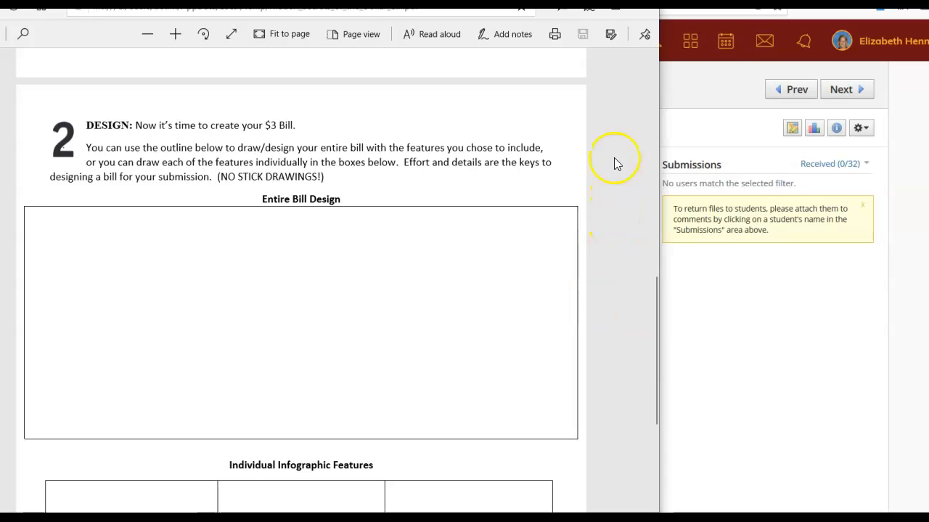
mouse_move(334, 183)
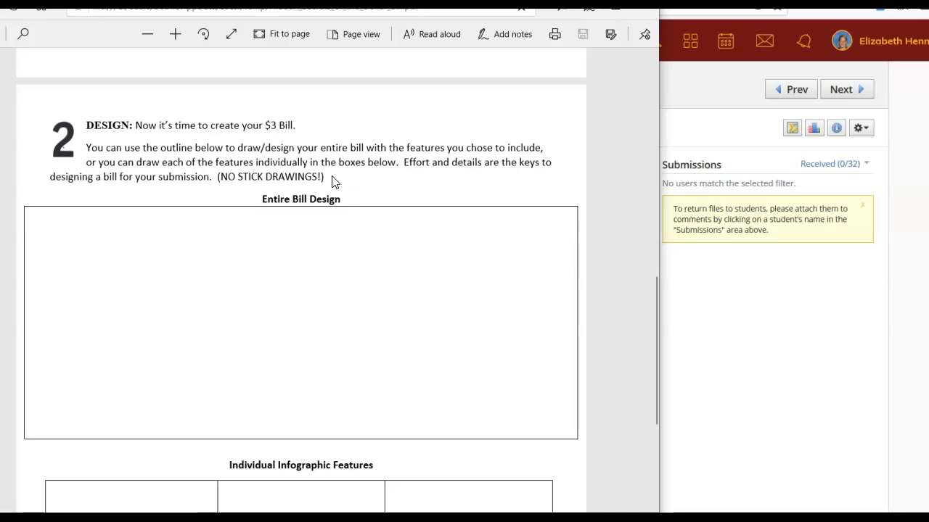
mouse_move(905, 99)
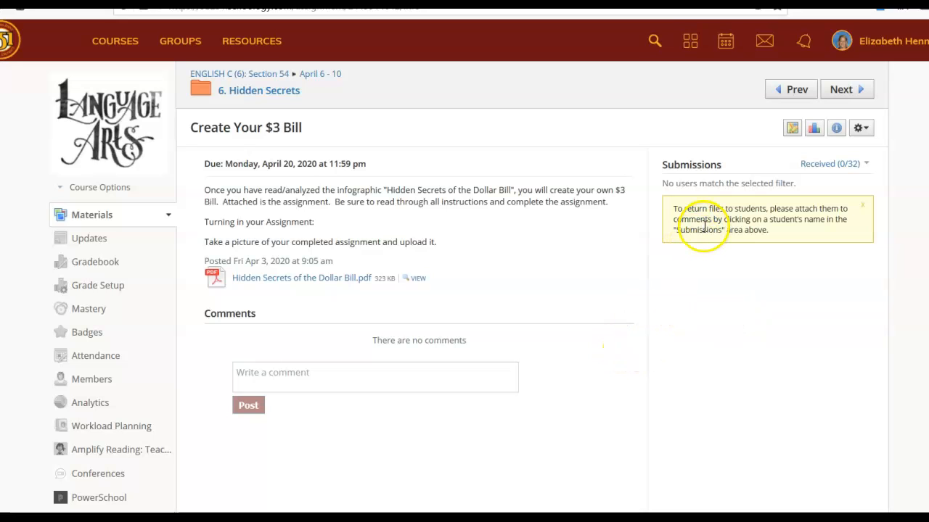
mouse_move(781, 203)
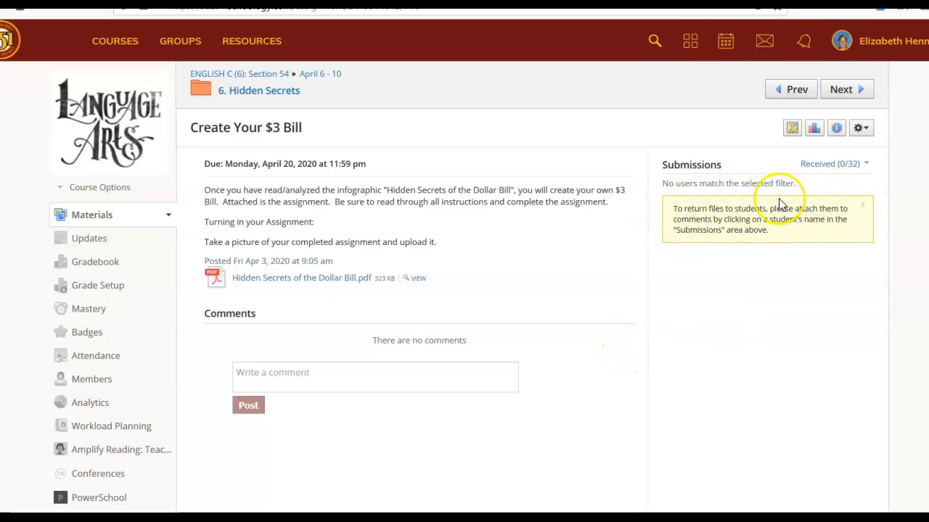
mouse_move(743, 203)
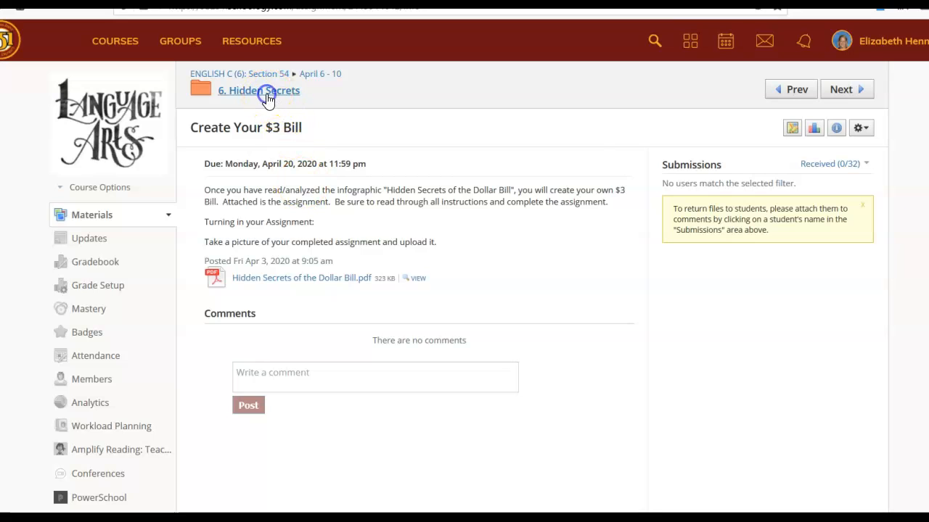
- Navigate up through the Hidden Secrets folder to April 6 - 10 and scroll to Questions
left_click(263, 91)
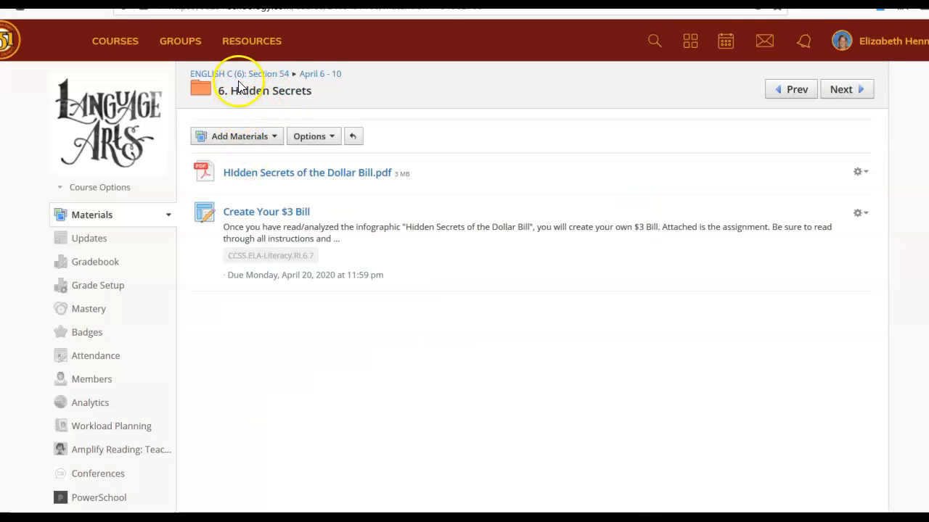
mouse_move(320, 74)
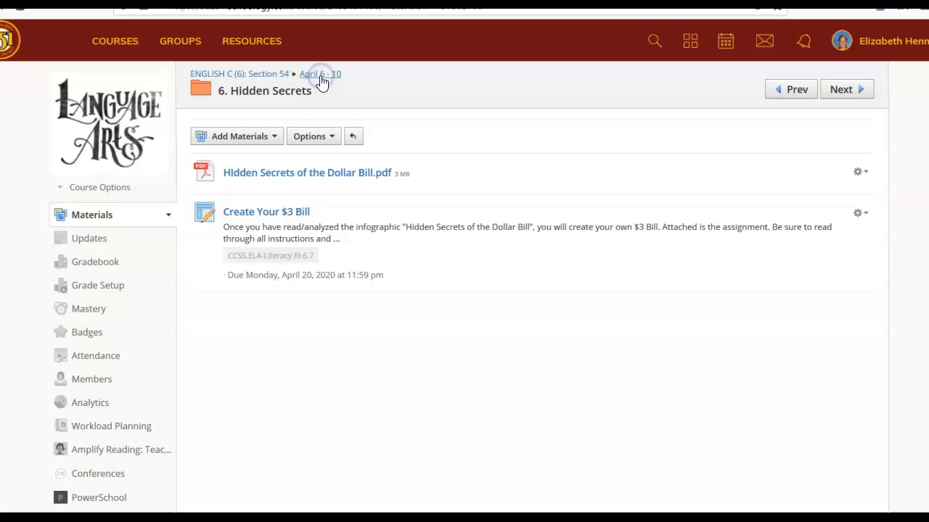
left_click(320, 74)
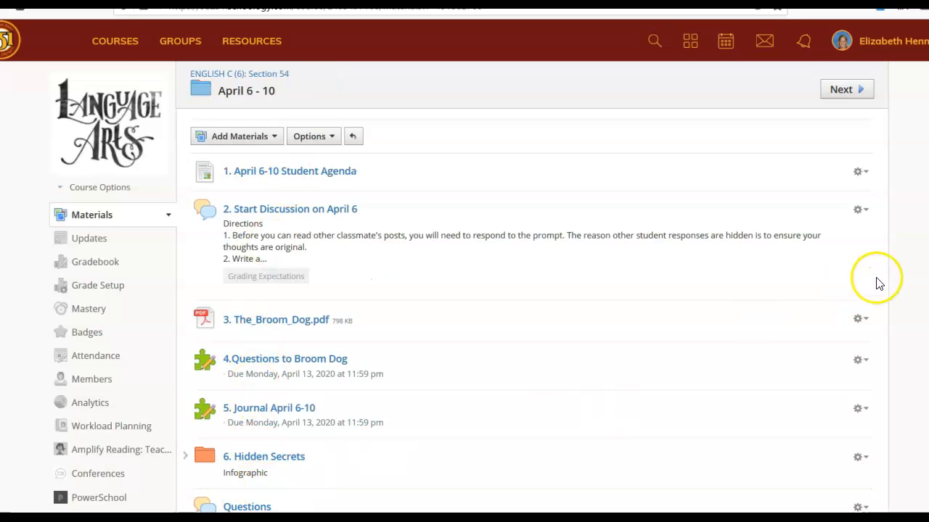
scroll("down", 3)
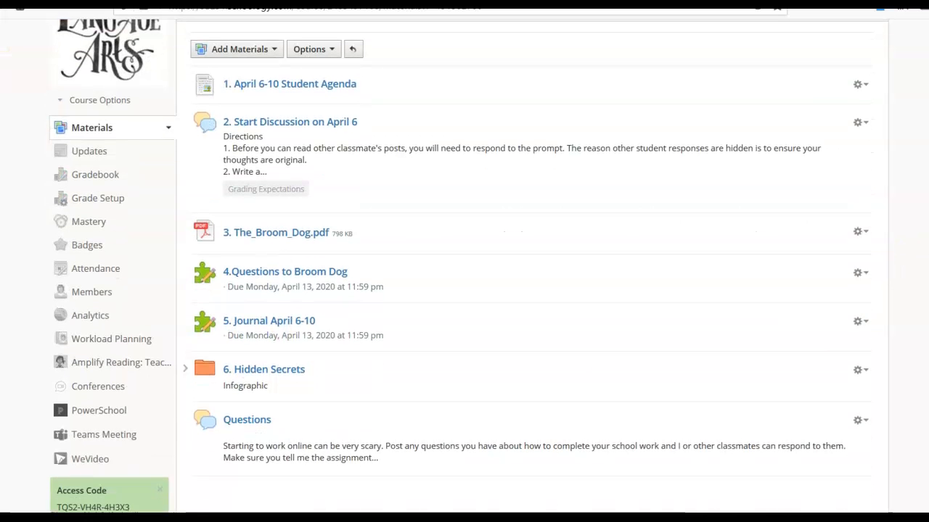
mouse_move(248, 428)
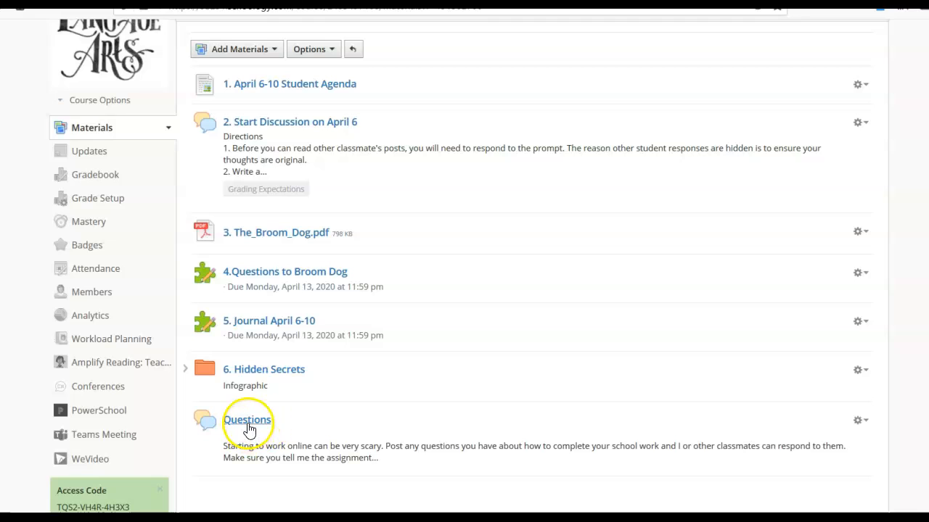